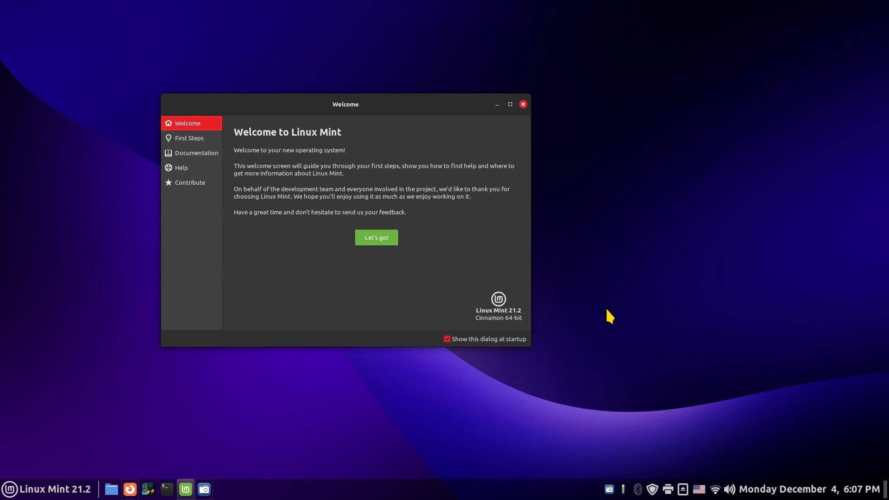
{"action": "mouse_move", "coordinate": [614, 322]}
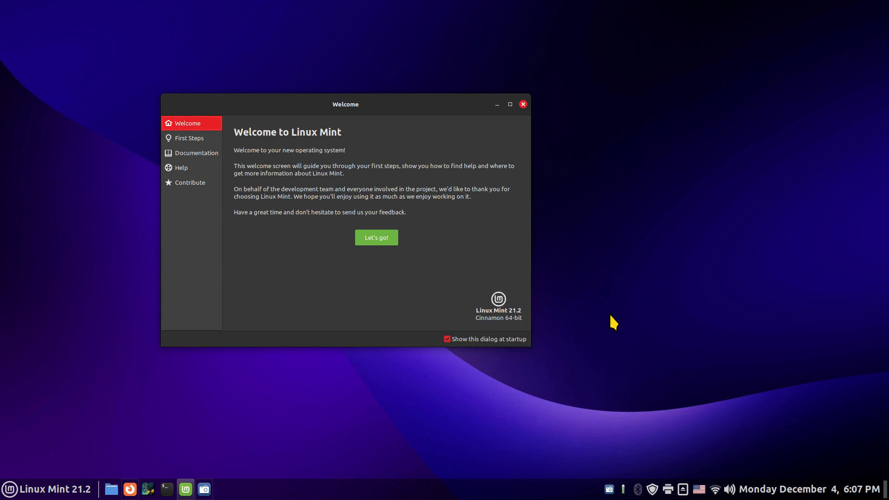
{"action": "mouse_move", "coordinate": [608, 346]}
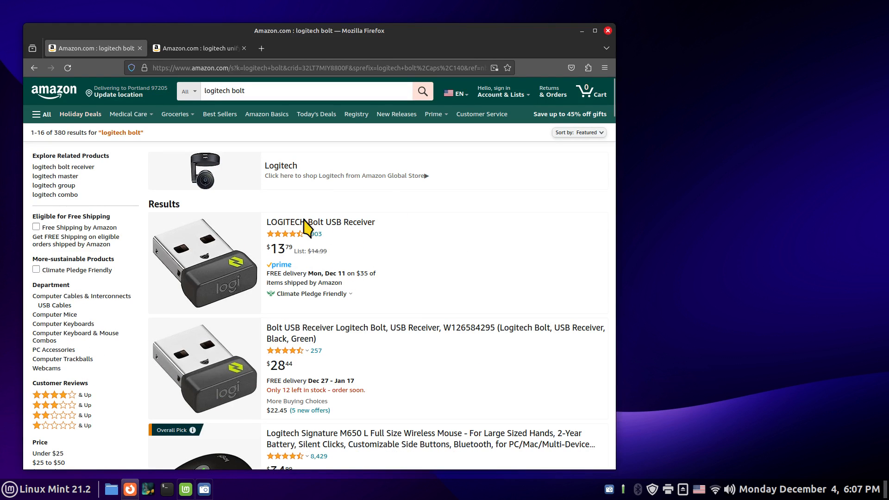
{"action": "mouse_move", "coordinate": [475, 237]}
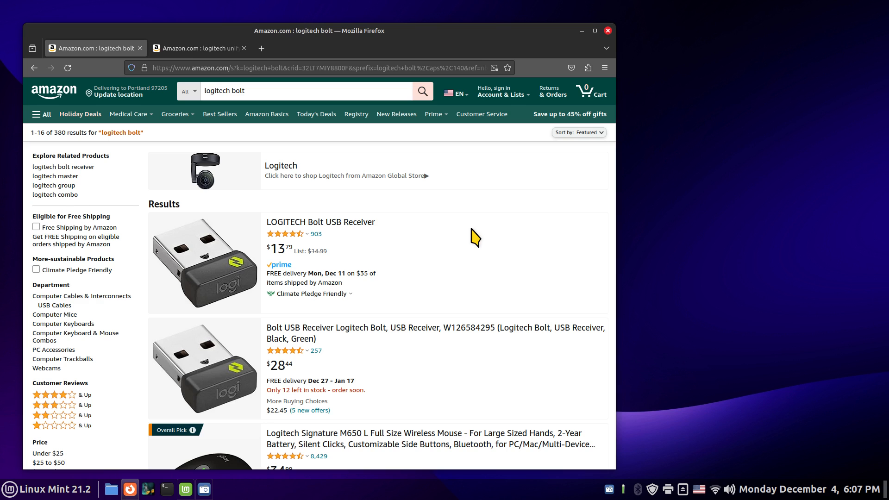
{"action": "mouse_move", "coordinate": [426, 258]}
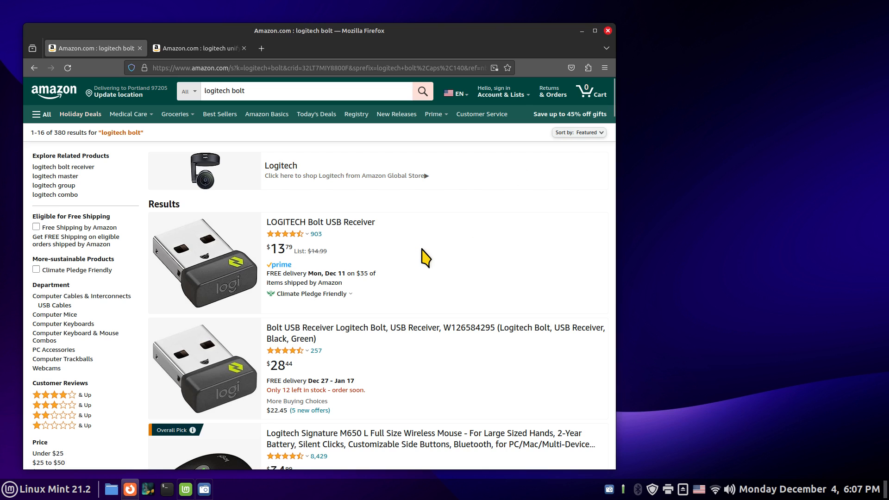
{"action": "mouse_move", "coordinate": [275, 272]}
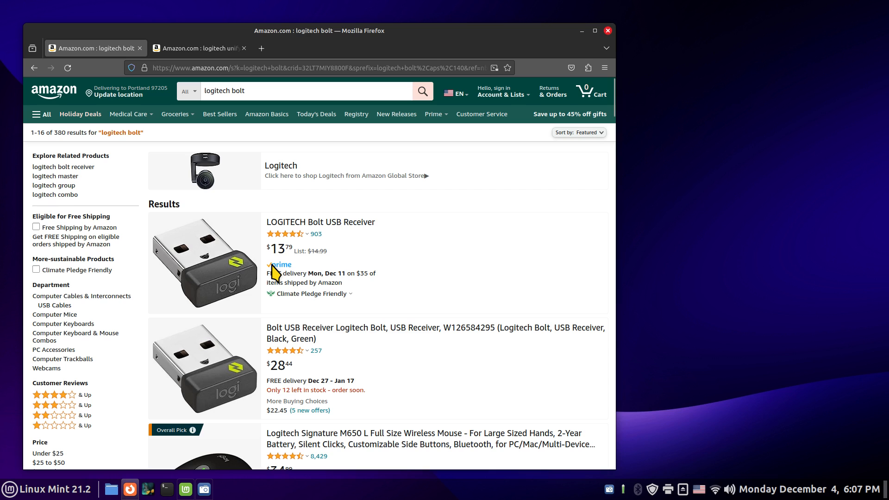
{"action": "mouse_move", "coordinate": [300, 253]}
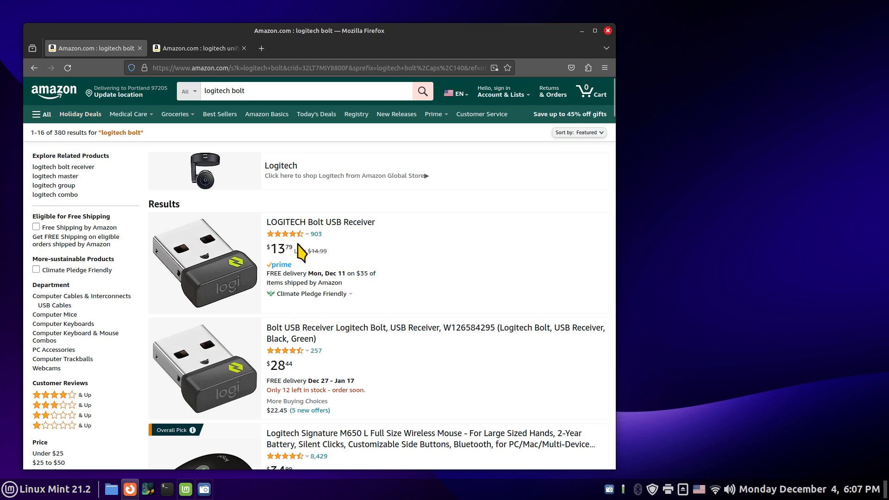
{"action": "mouse_move", "coordinate": [622, 26]}
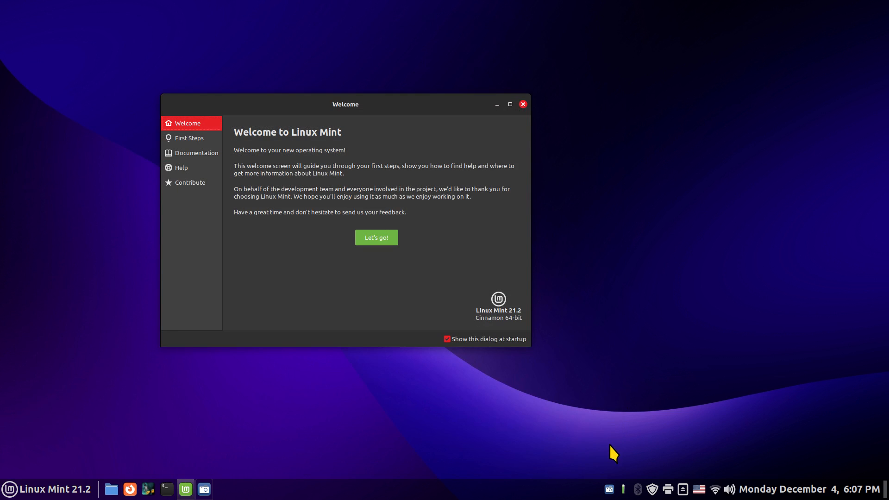
Start Solaar, dismiss the Welcome screen, and view MX Master 3S and then the Unifying Receiver.
{"action": "left_click", "coordinate": [623, 489]}
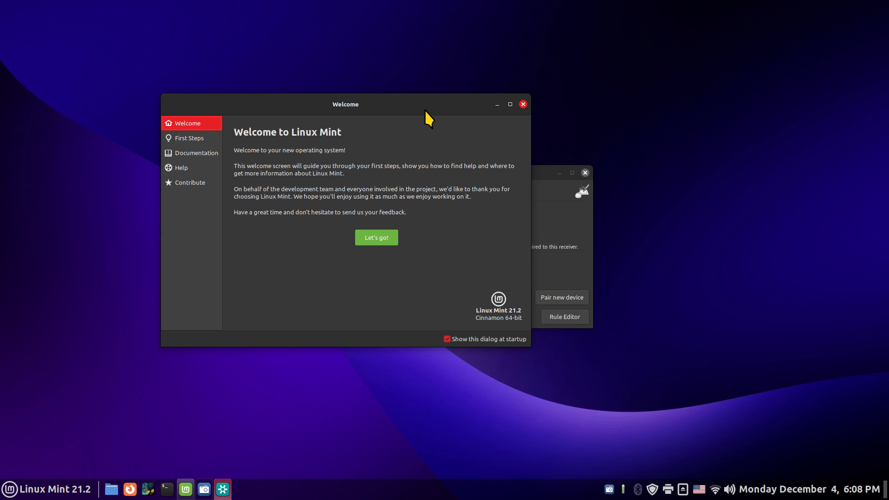
{"action": "mouse_move", "coordinate": [436, 223]}
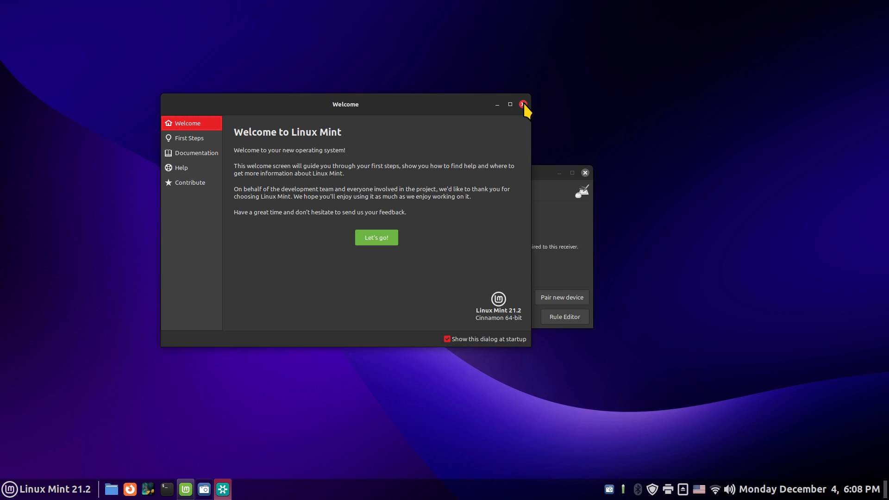
{"action": "left_click", "coordinate": [522, 103]}
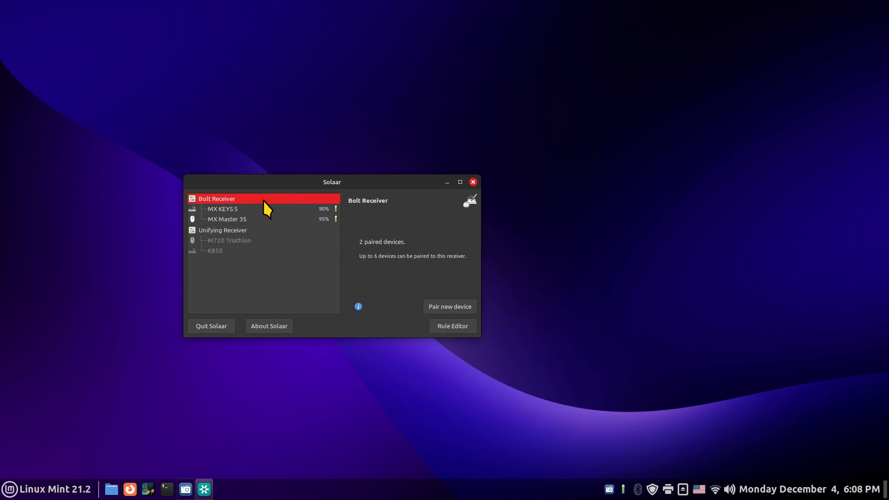
{"action": "mouse_move", "coordinate": [230, 220]}
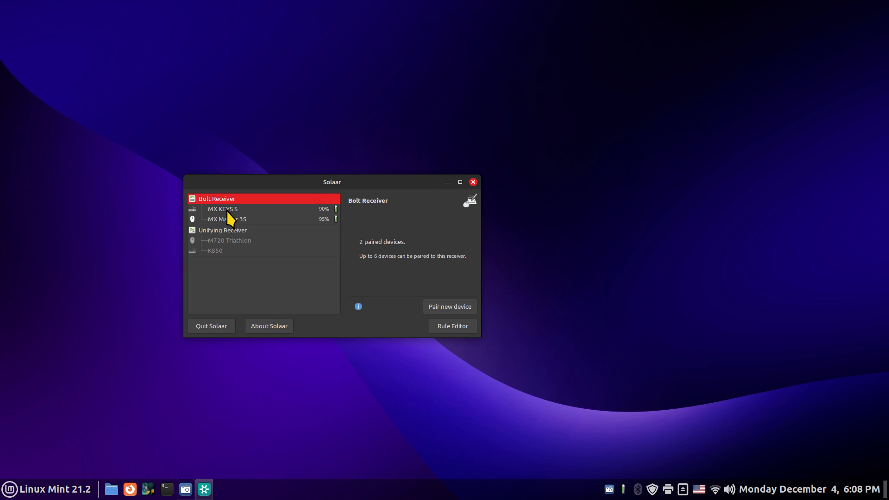
{"action": "left_click", "coordinate": [228, 219]}
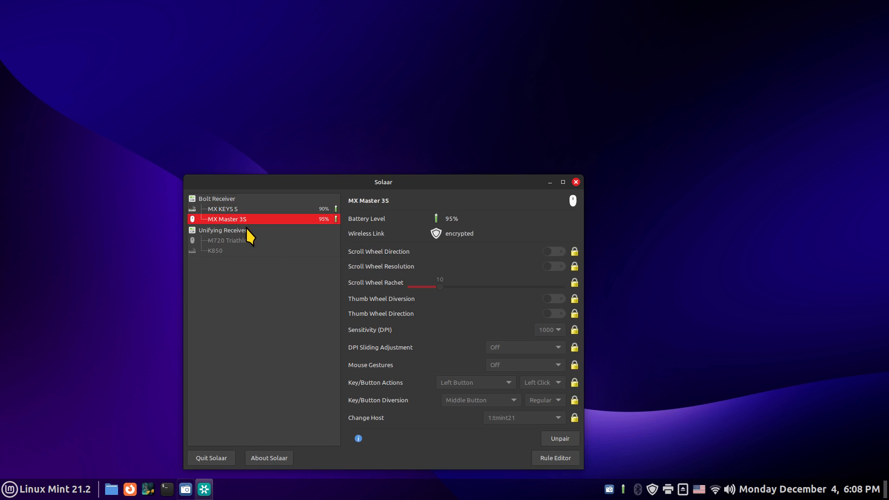
{"action": "mouse_move", "coordinate": [252, 235]}
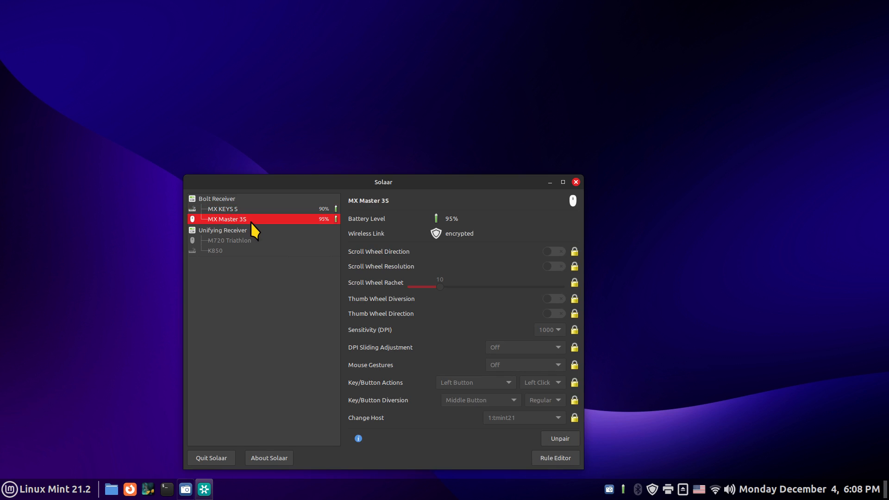
{"action": "mouse_move", "coordinate": [283, 228]}
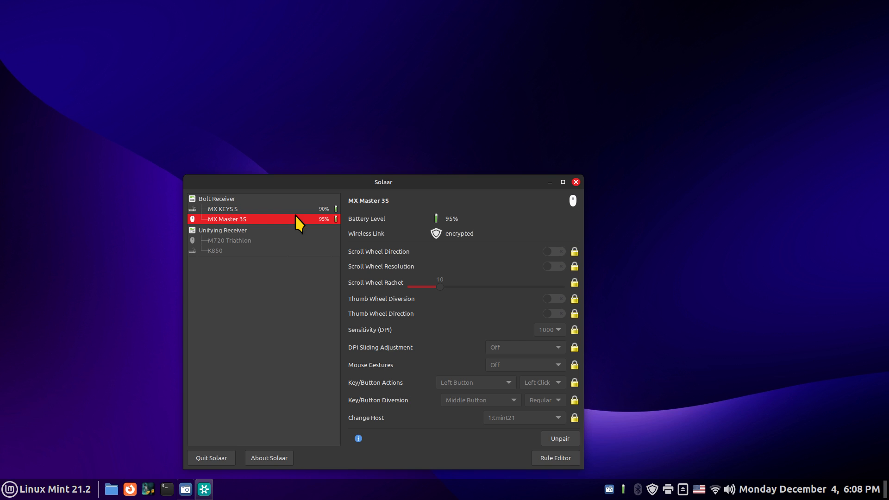
{"action": "mouse_move", "coordinate": [214, 238]}
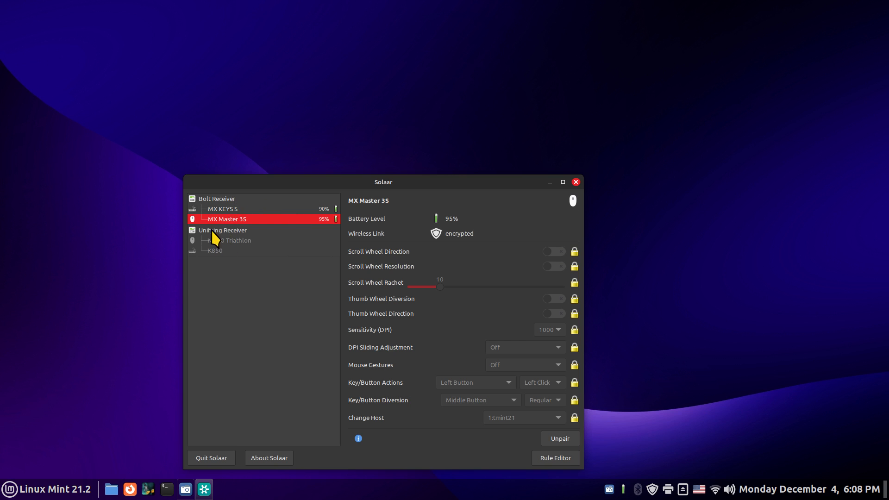
{"action": "left_click", "coordinate": [223, 229]}
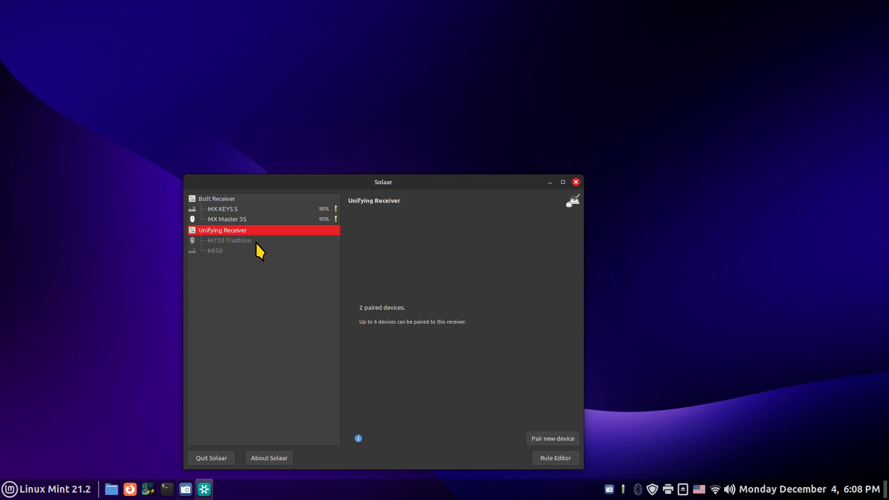
{"action": "mouse_move", "coordinate": [226, 271]}
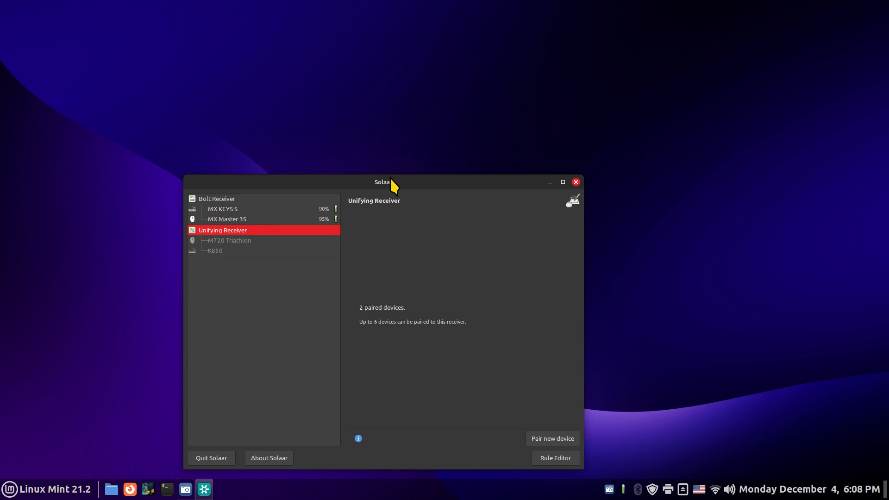
{"action": "mouse_move", "coordinate": [272, 235]}
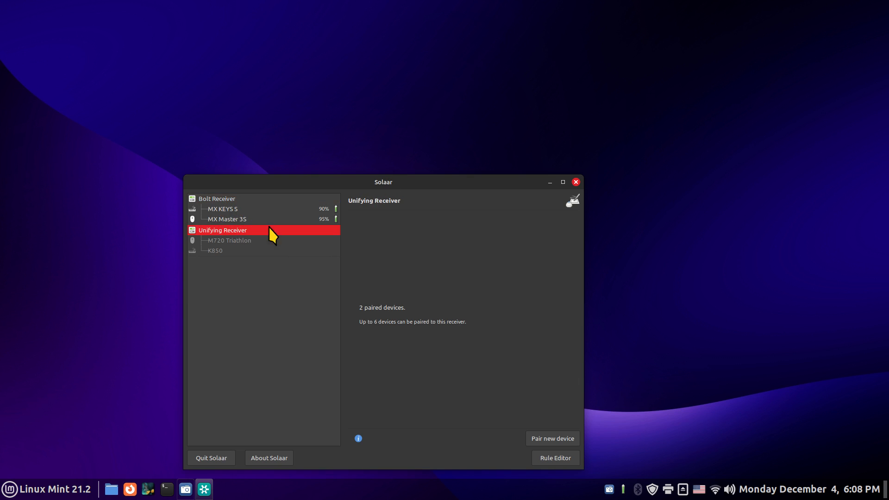
Quit Solaar, find Solaar in Software Manager by searching 'so', and launch it.
{"action": "left_click", "coordinate": [574, 182]}
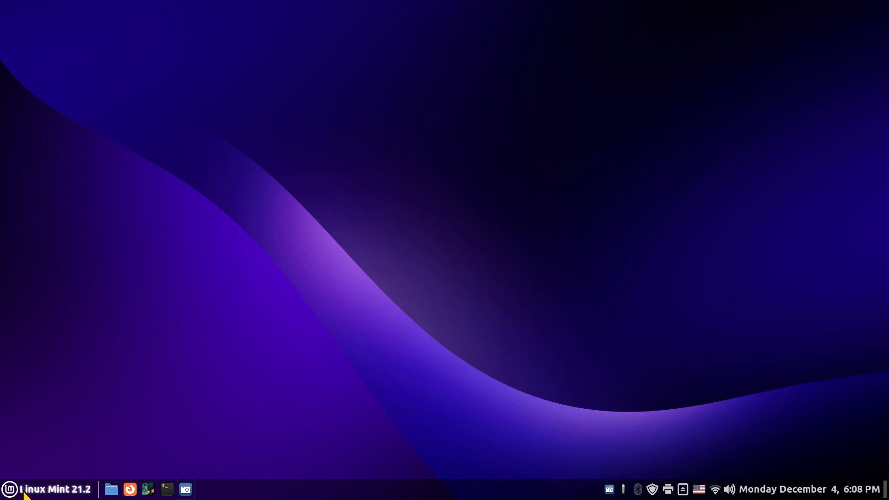
{"action": "mouse_move", "coordinate": [397, 303]}
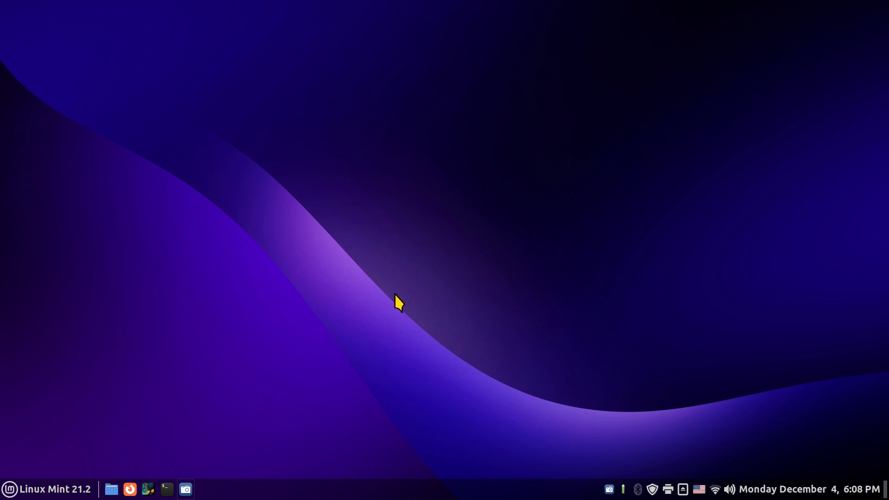
{"action": "mouse_move", "coordinate": [353, 237]}
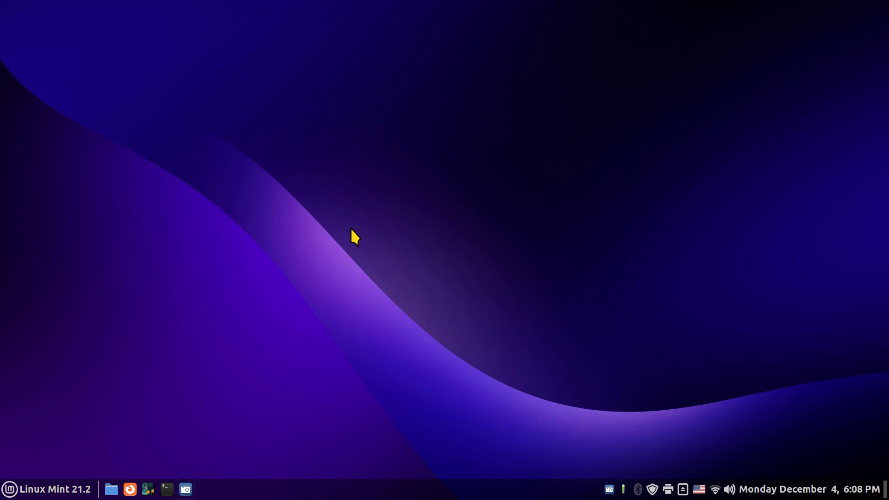
{"action": "left_click", "coordinate": [203, 489]}
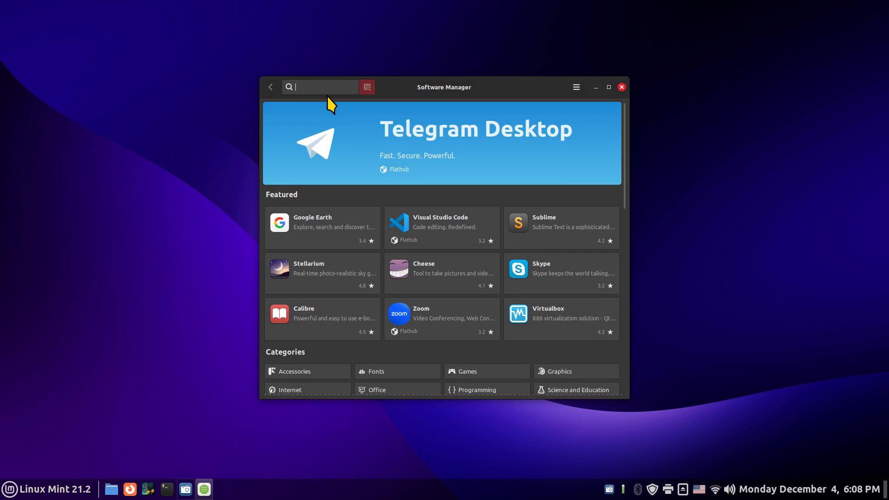
{"action": "type", "text": "solaar"}
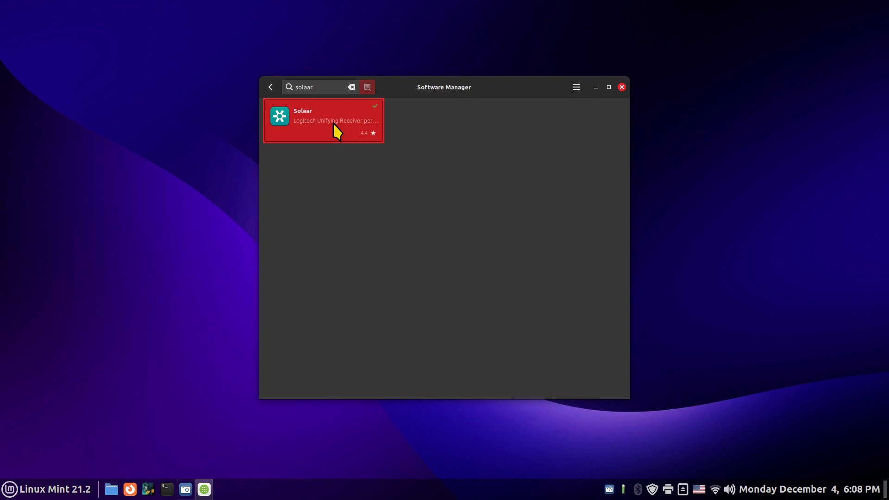
{"action": "left_click", "coordinate": [323, 120]}
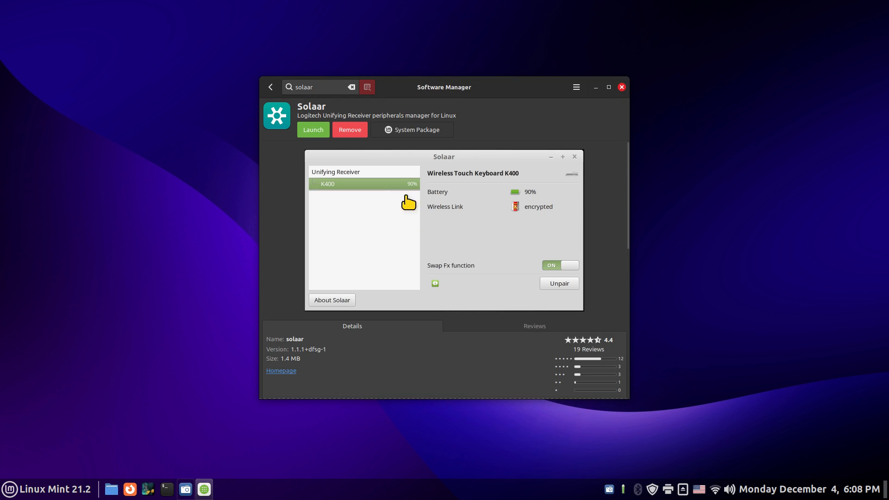
{"action": "mouse_move", "coordinate": [621, 87]}
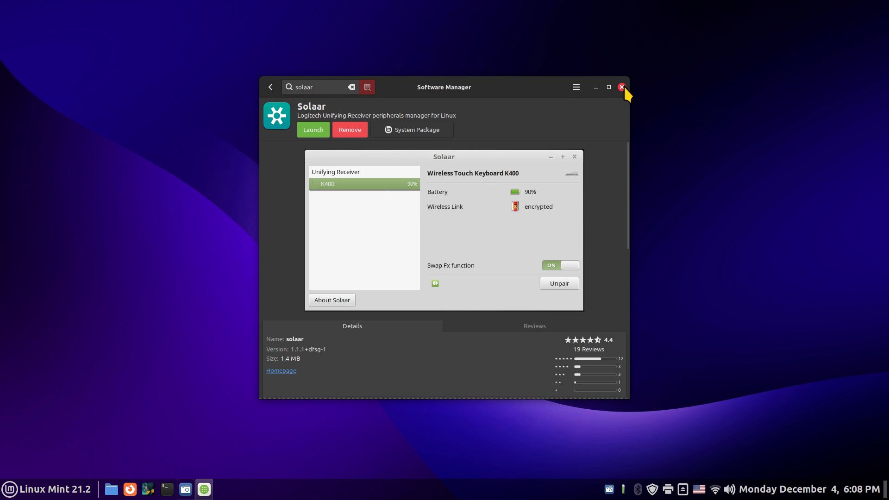
{"action": "mouse_move", "coordinate": [410, 113]}
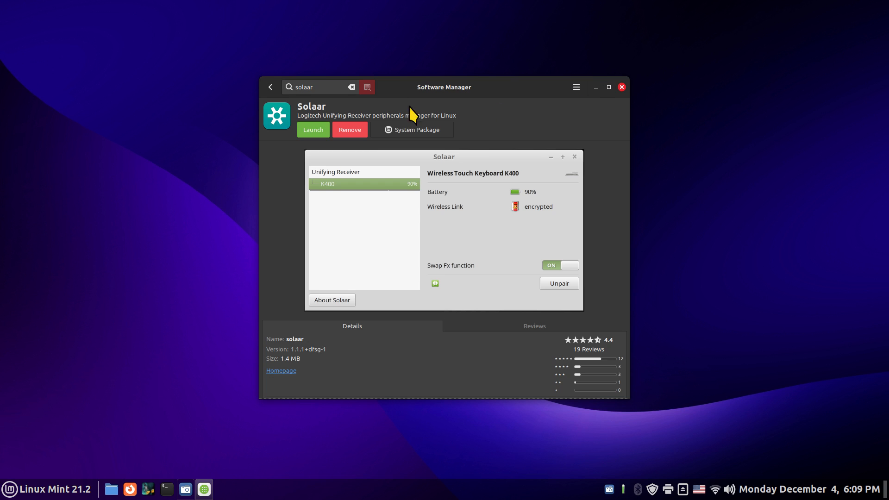
{"action": "left_click", "coordinate": [621, 87]}
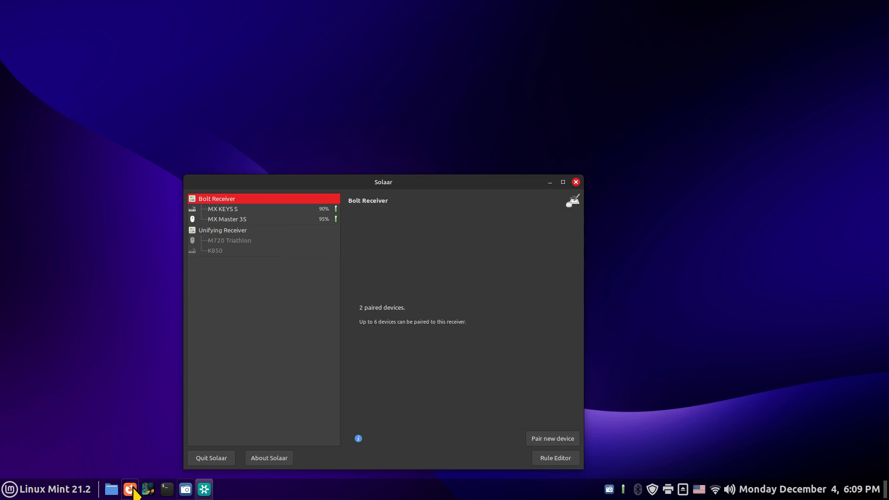
Search Amazon in Firefox for 'logitech unifying', then clear the search box.
{"action": "left_click", "coordinate": [129, 489]}
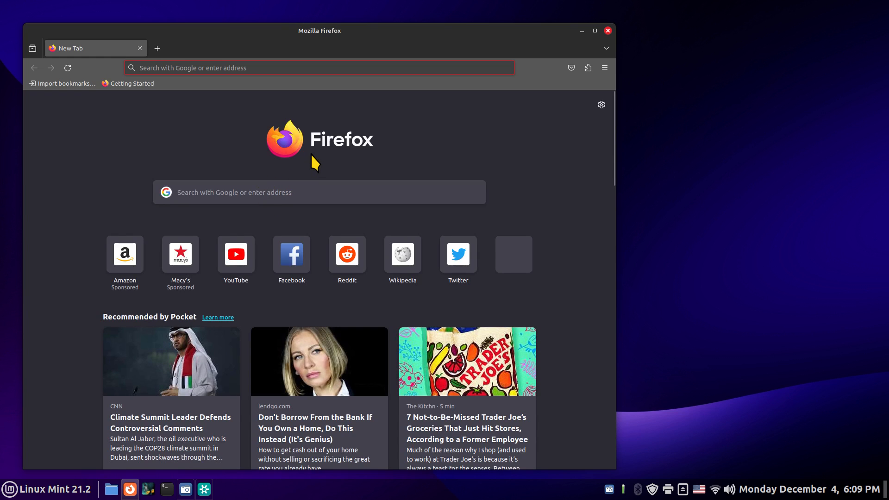
{"action": "mouse_move", "coordinate": [125, 254]}
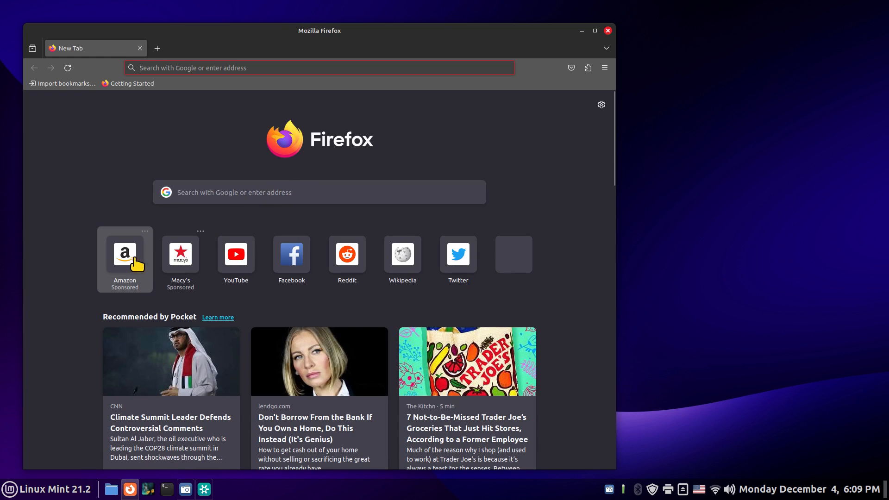
{"action": "left_click", "coordinate": [124, 254]}
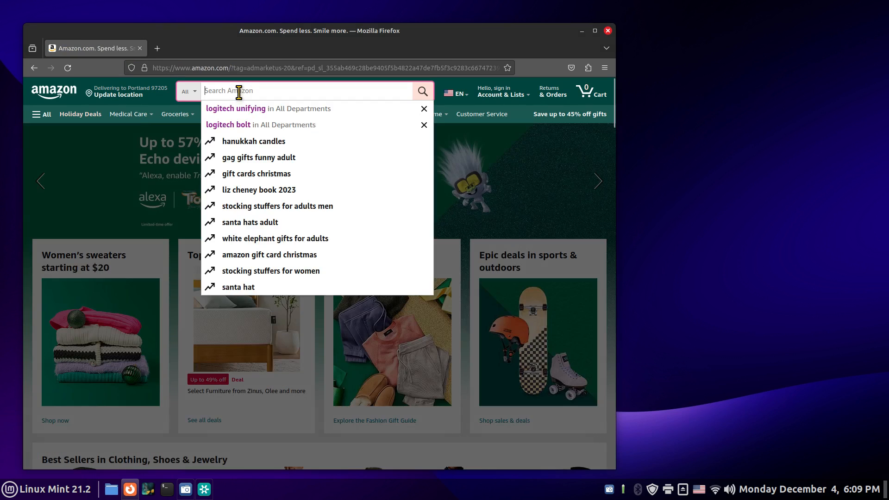
{"action": "left_click", "coordinate": [235, 108]}
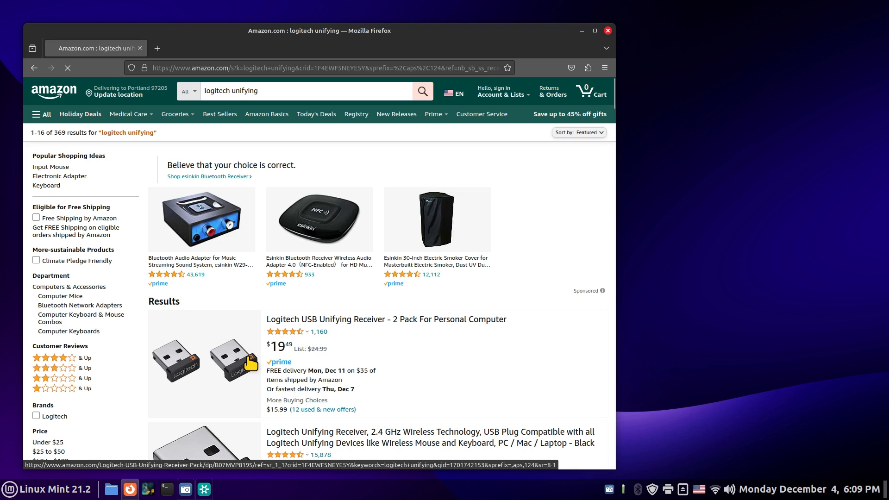
{"action": "left_click", "coordinate": [306, 91]}
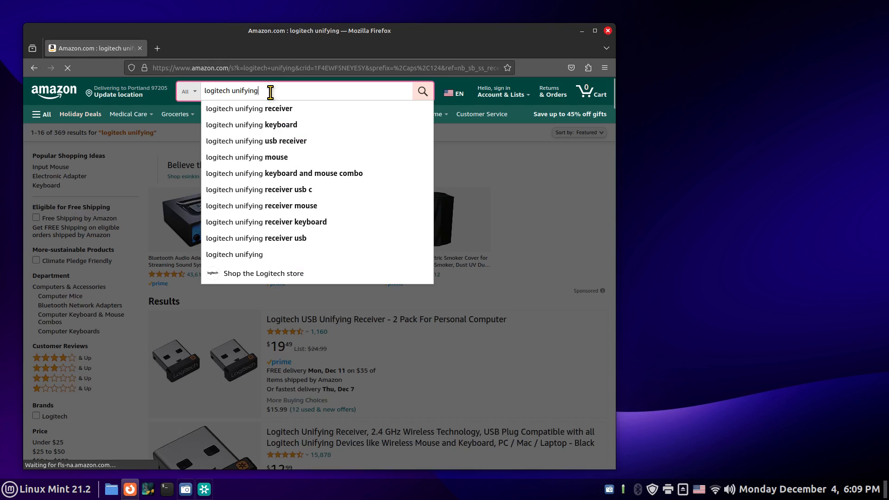
{"action": "mouse_move", "coordinate": [289, 91]}
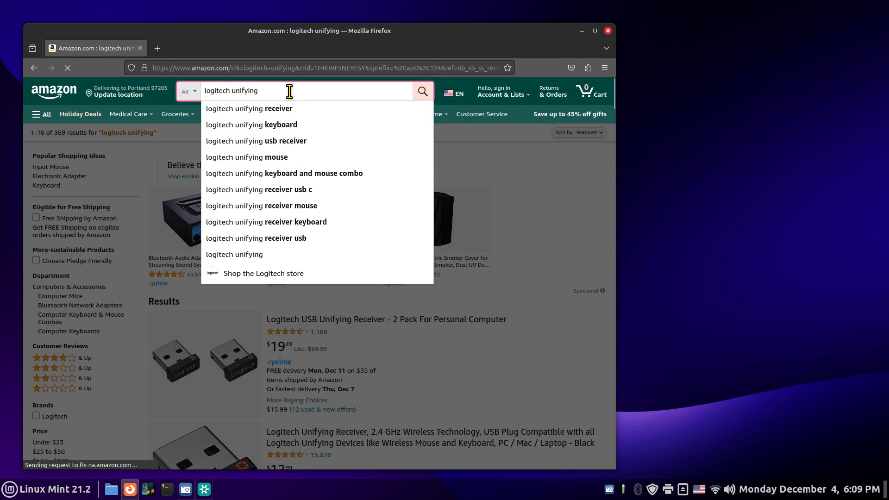
{"action": "key", "text": "BackSpace"}
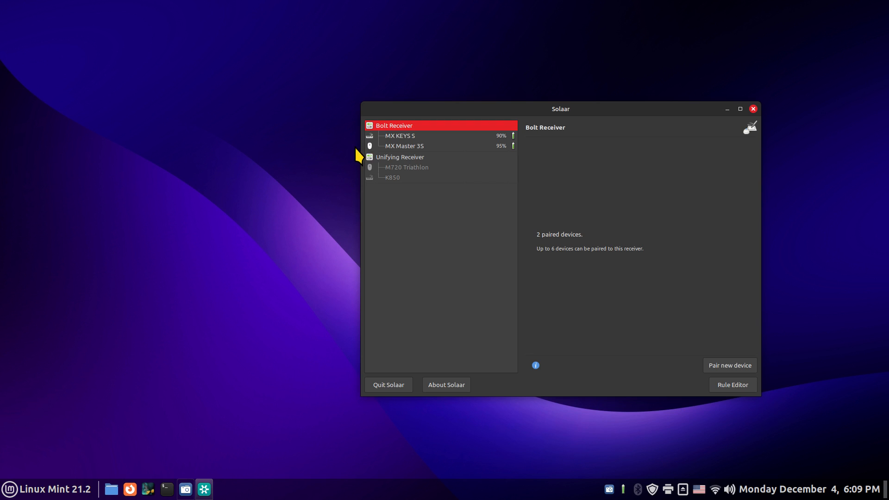
{"action": "mouse_move", "coordinate": [409, 148]}
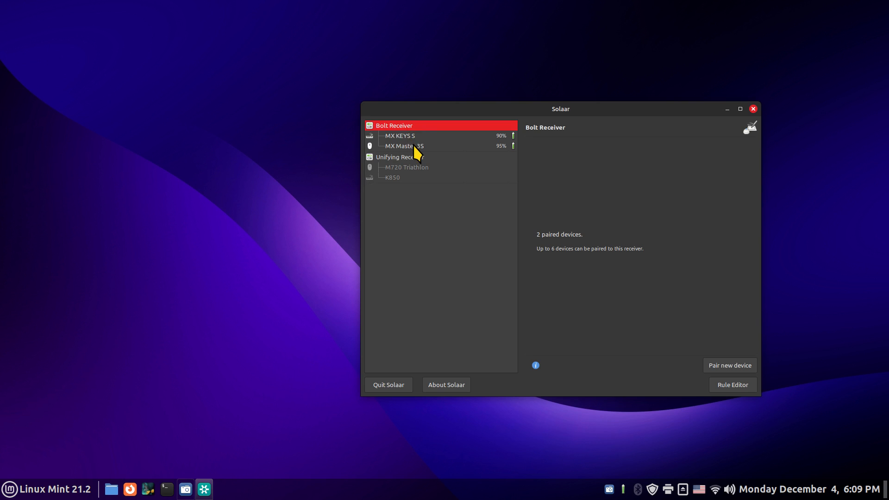
Show the MX Keys S keyboard's details and move the Solaar window toward the centre.
{"action": "left_click", "coordinate": [399, 135]}
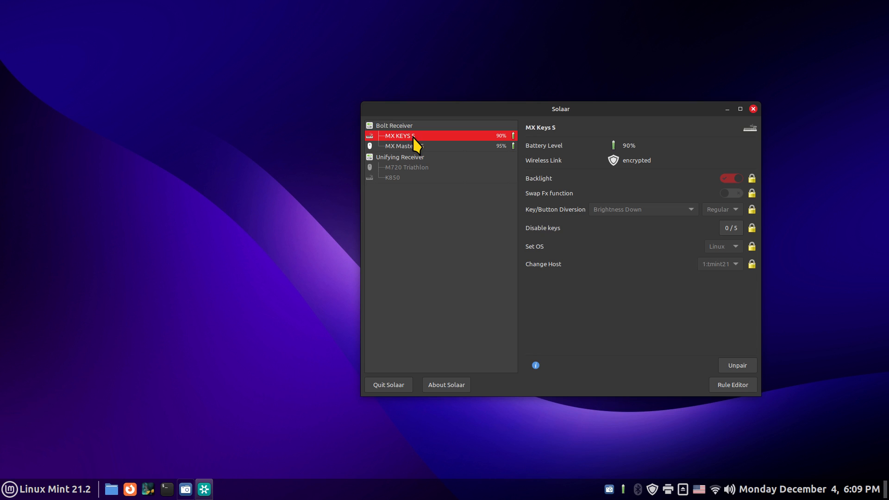
{"action": "mouse_move", "coordinate": [449, 143]}
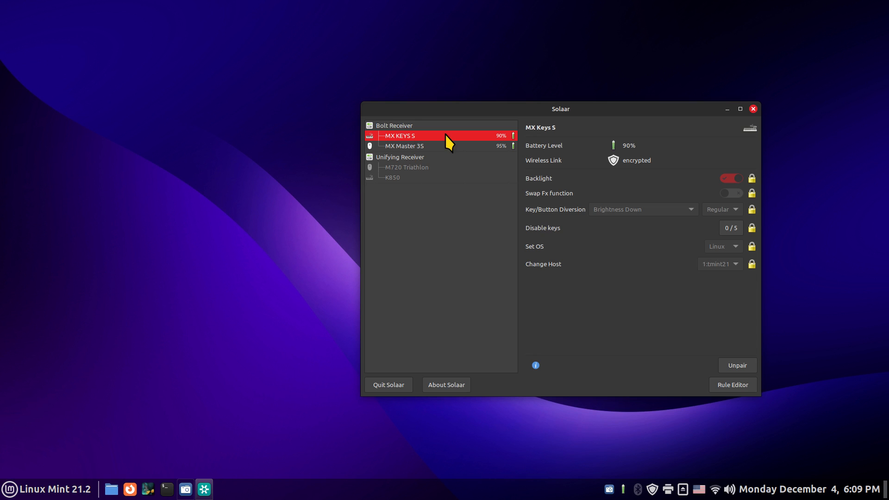
{"action": "mouse_move", "coordinate": [407, 134]}
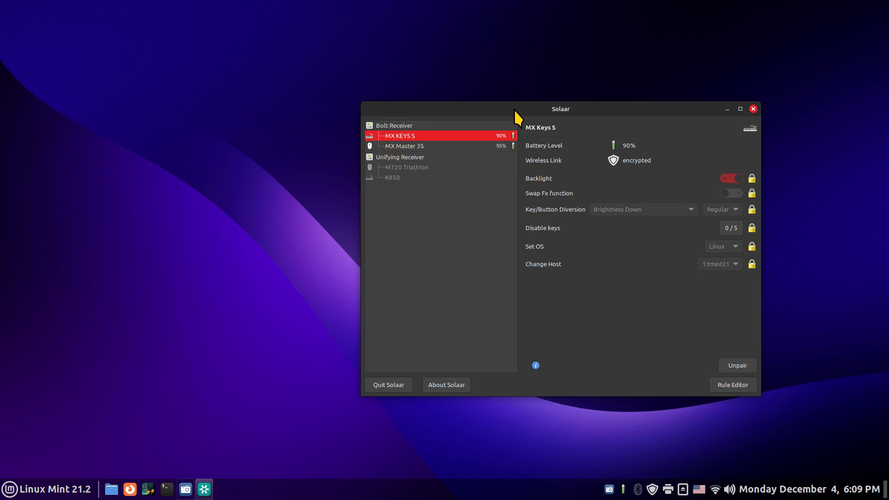
{"action": "left_click_drag", "start_coordinate": [560, 109], "coordinate": [428, 106]}
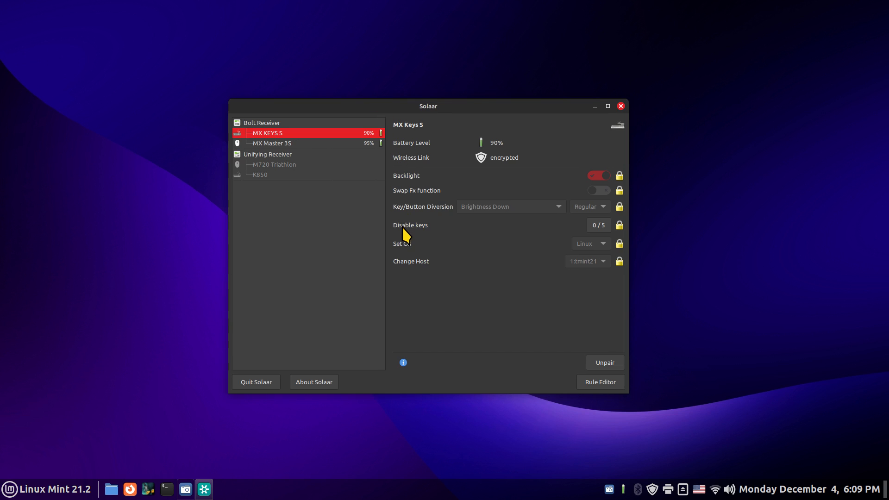
{"action": "mouse_move", "coordinate": [482, 363]}
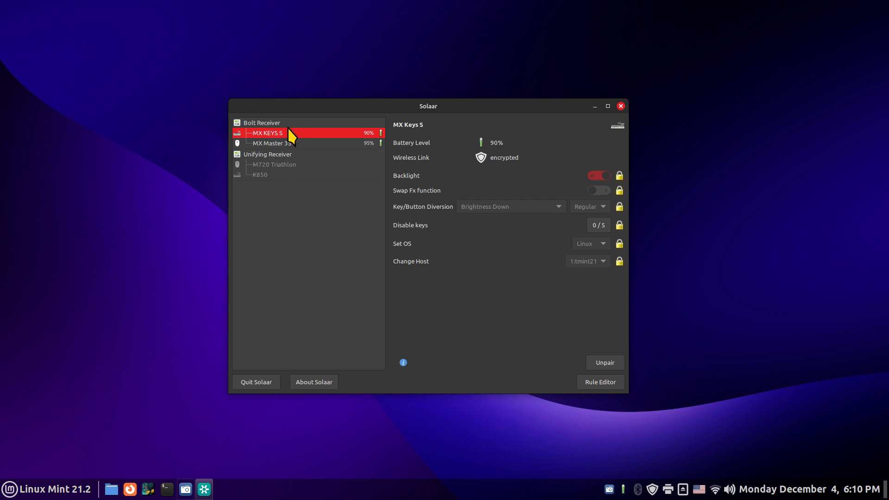
{"action": "mouse_move", "coordinate": [325, 121]}
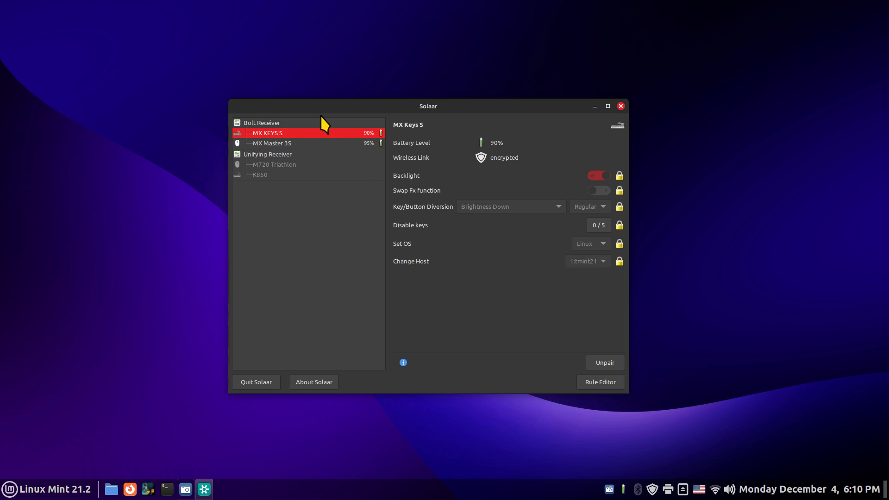
{"action": "mouse_move", "coordinate": [489, 328]}
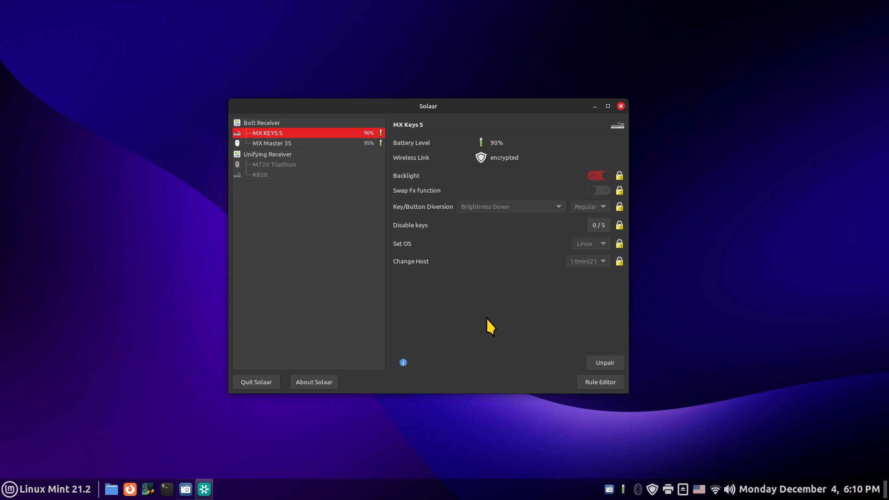
{"action": "mouse_move", "coordinate": [69, 479]}
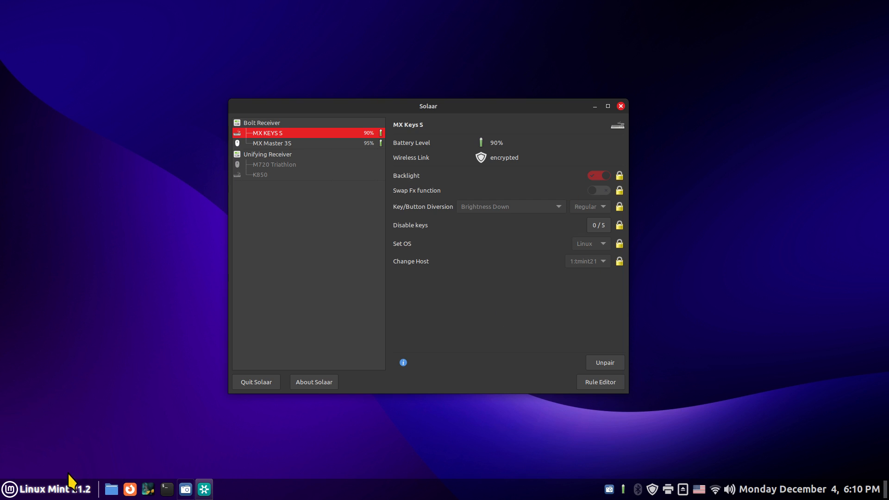
{"action": "mouse_move", "coordinate": [585, 336]}
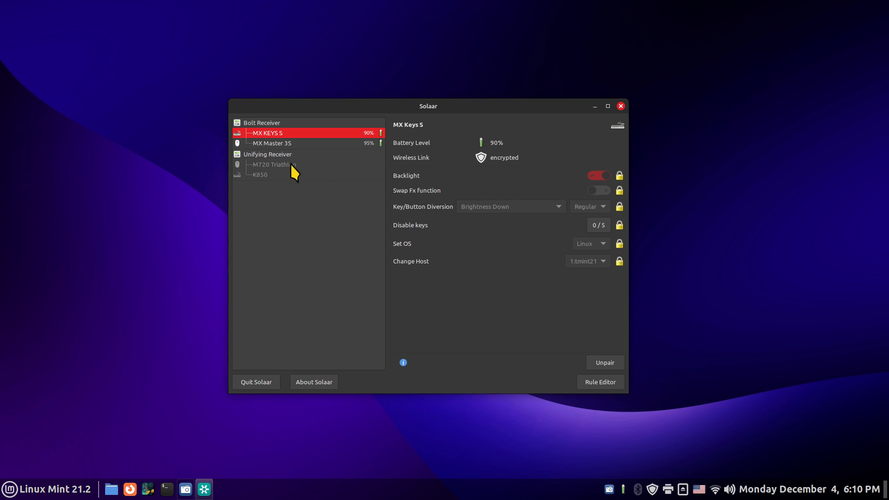
Show the Bolt Receiver's summary of two paired devices, up to six allowed.
{"action": "left_click", "coordinate": [261, 122]}
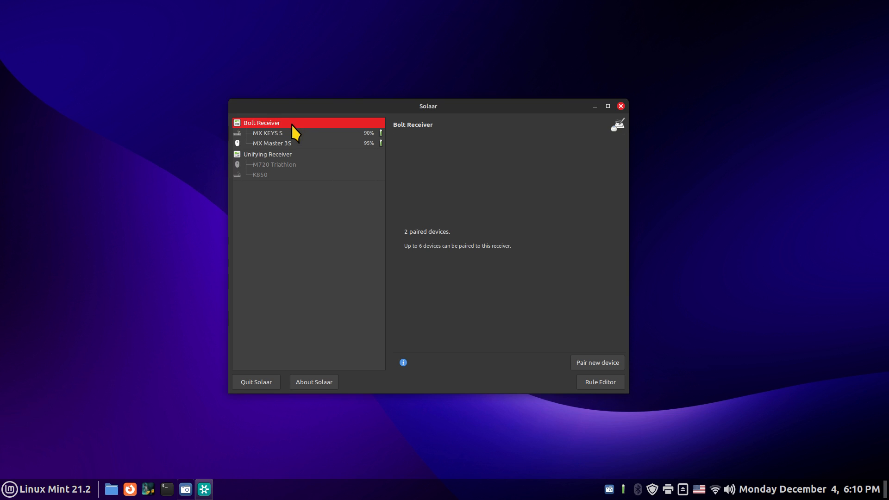
{"action": "mouse_move", "coordinate": [392, 140]}
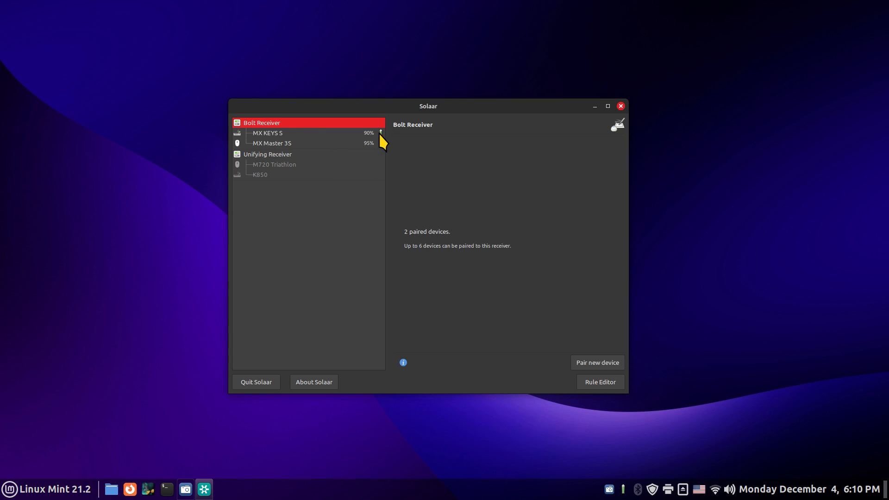
{"action": "mouse_move", "coordinate": [311, 141]}
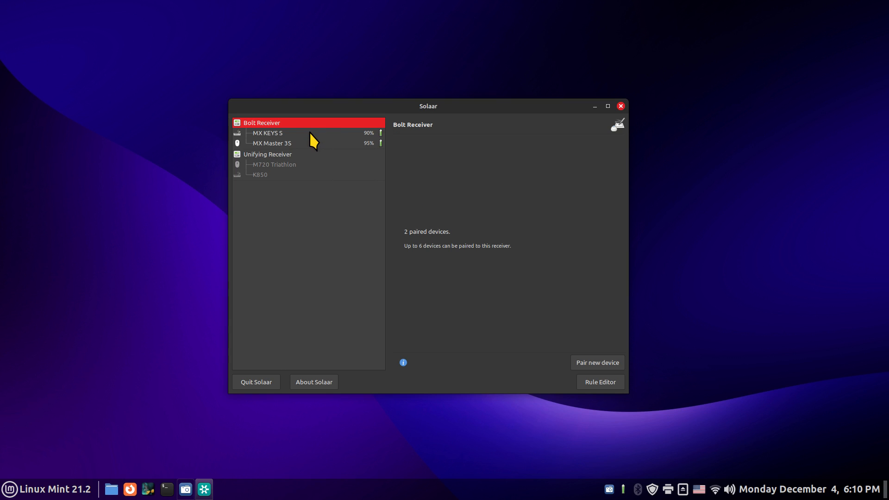
{"action": "mouse_move", "coordinate": [320, 147]}
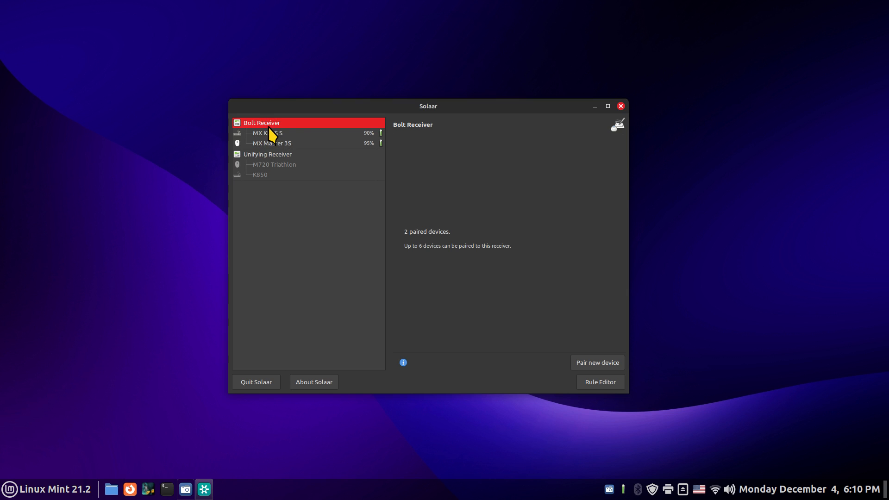
Check the Unifying Receiver's summary, then return to the Bolt Receiver's summary.
{"action": "left_click", "coordinate": [267, 153]}
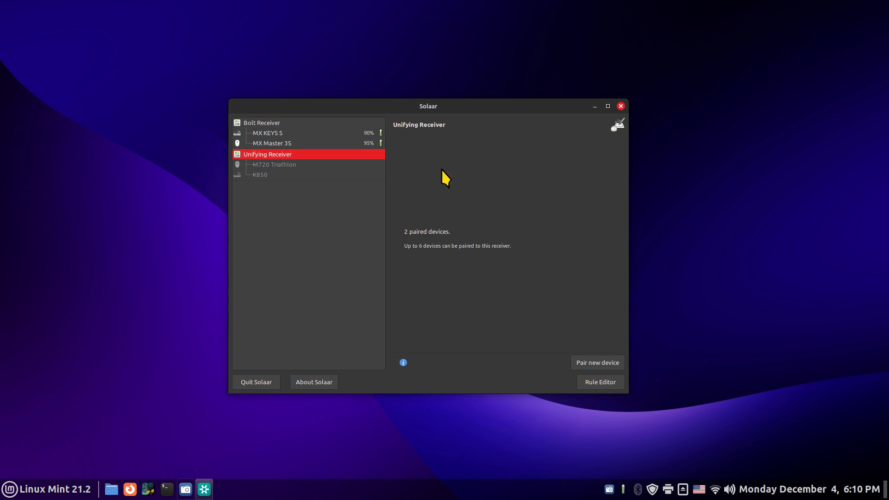
{"action": "left_click", "coordinate": [261, 122]}
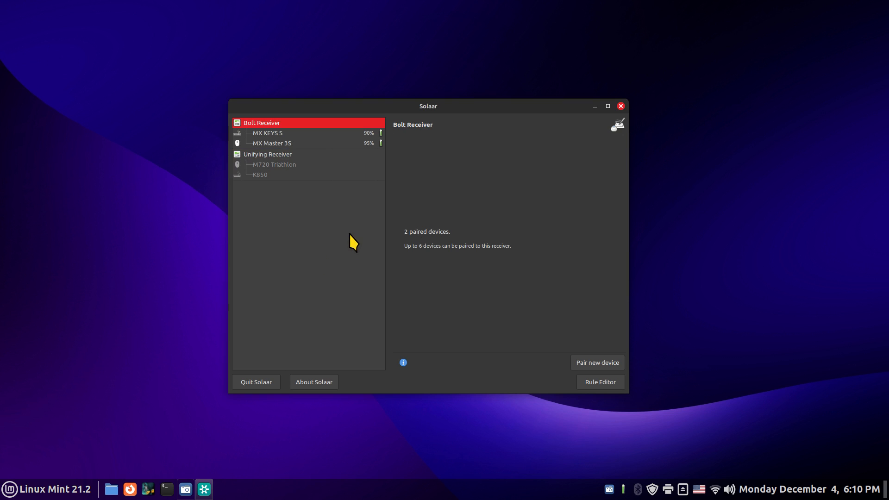
{"action": "mouse_move", "coordinate": [294, 131]}
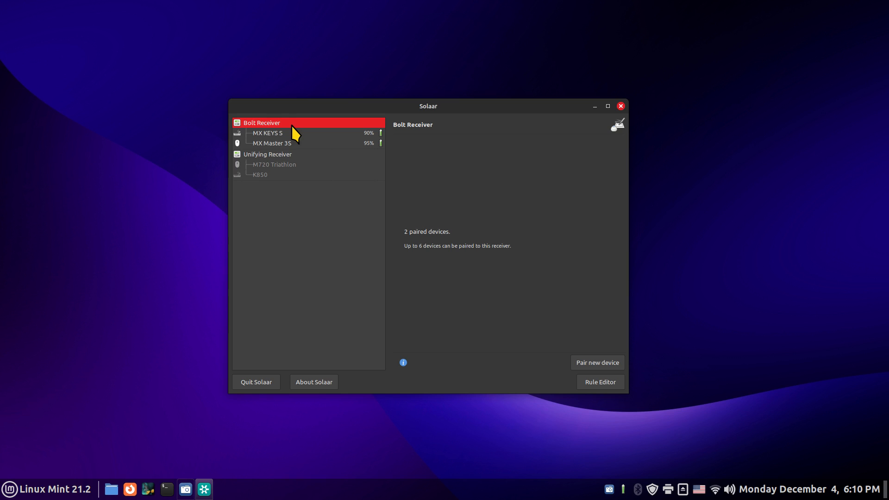
{"action": "mouse_move", "coordinate": [454, 301]}
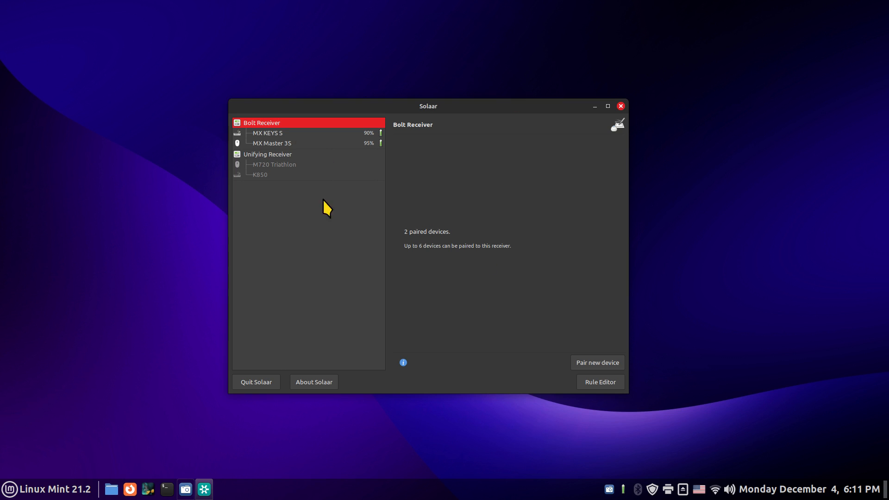
{"action": "mouse_move", "coordinate": [443, 291]}
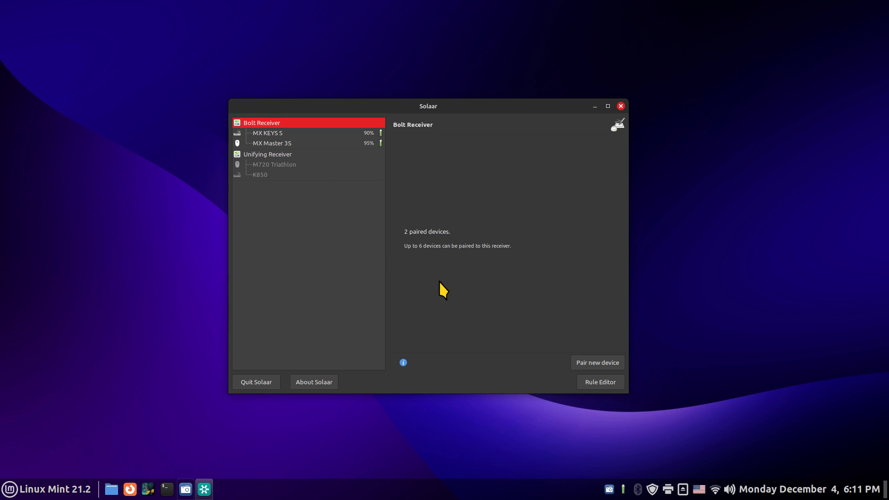
{"action": "mouse_move", "coordinate": [288, 153]}
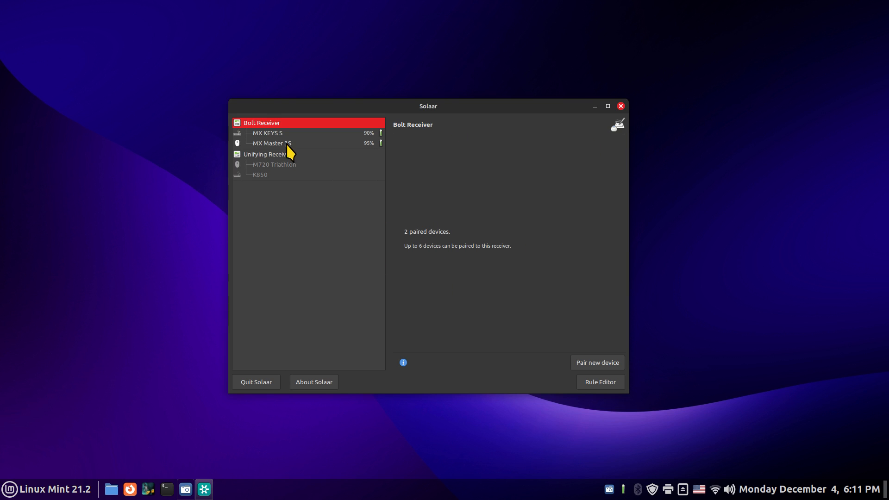
Revisit MX Keys S and the Bolt Receiver, then view MX Master 3S mouse settings.
{"action": "left_click", "coordinate": [267, 132]}
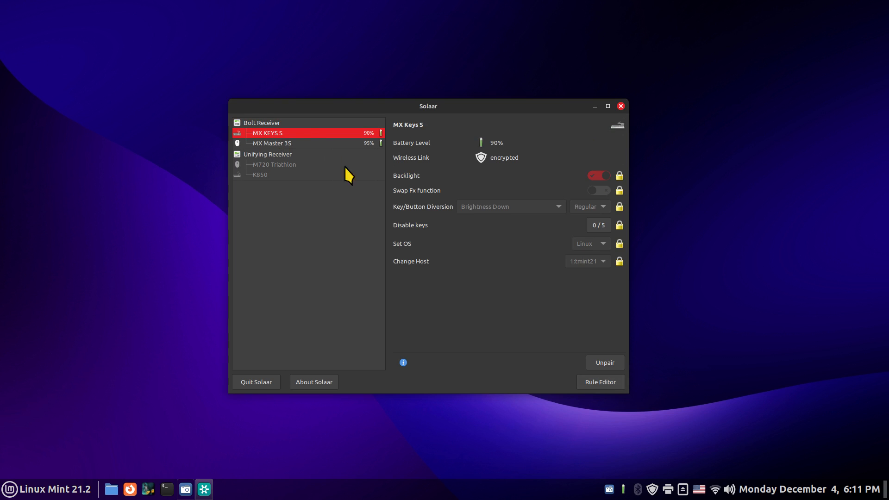
{"action": "left_click", "coordinate": [260, 122]}
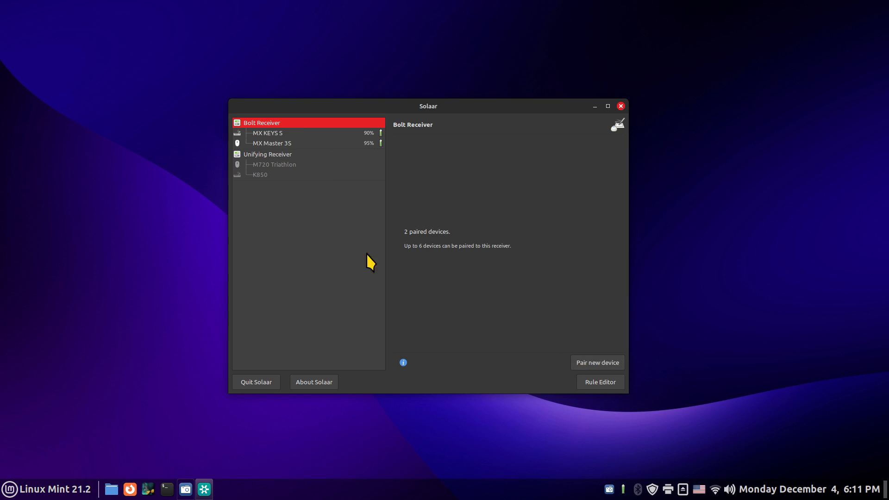
{"action": "mouse_move", "coordinate": [442, 312]}
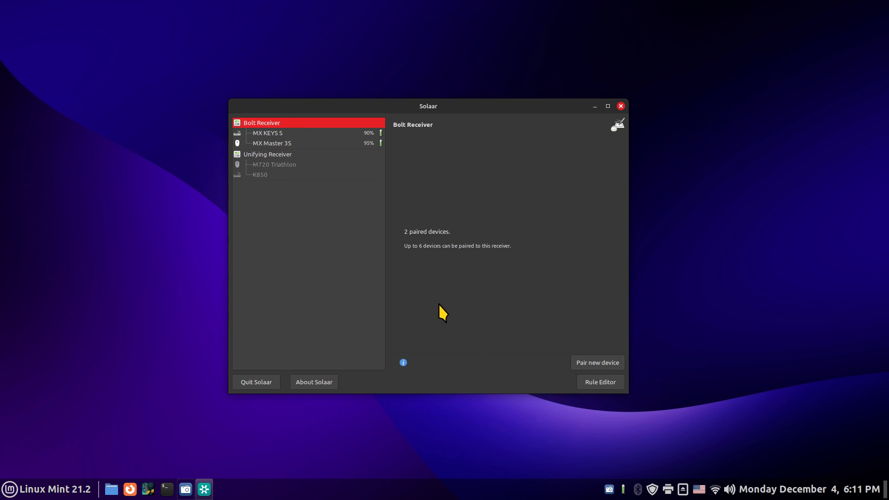
{"action": "mouse_move", "coordinate": [465, 306]}
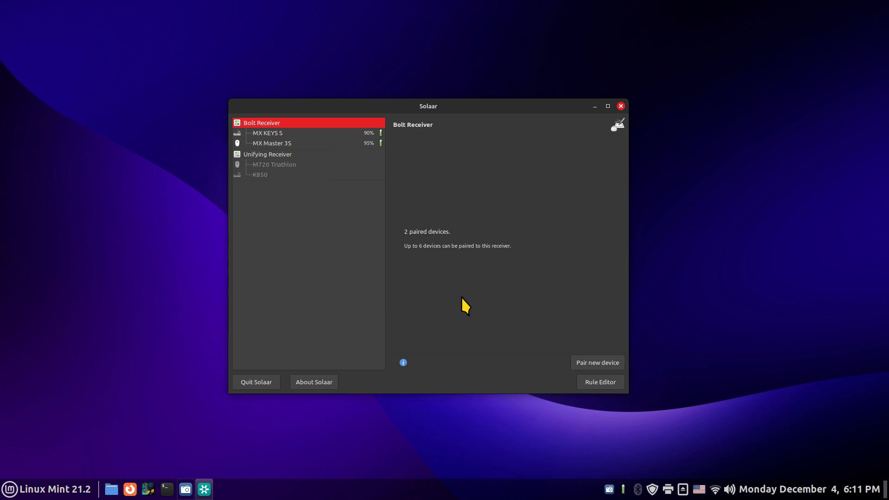
{"action": "left_click", "coordinate": [272, 143]}
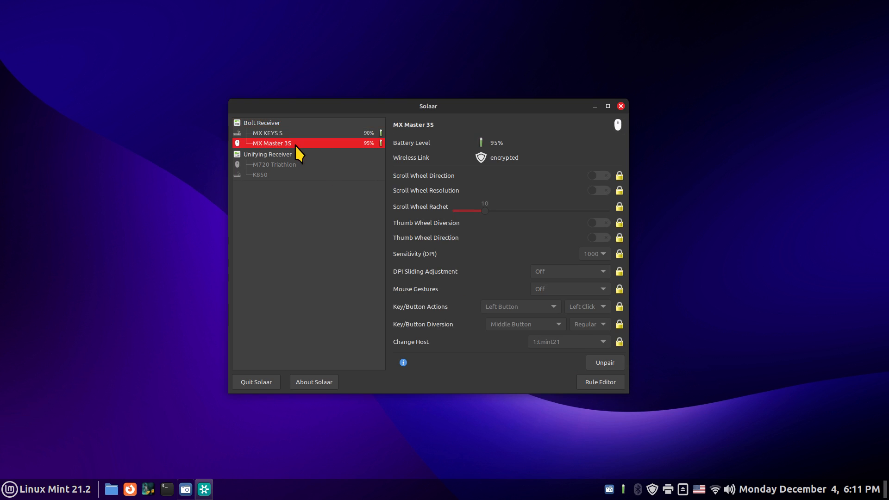
{"action": "mouse_move", "coordinate": [338, 260]}
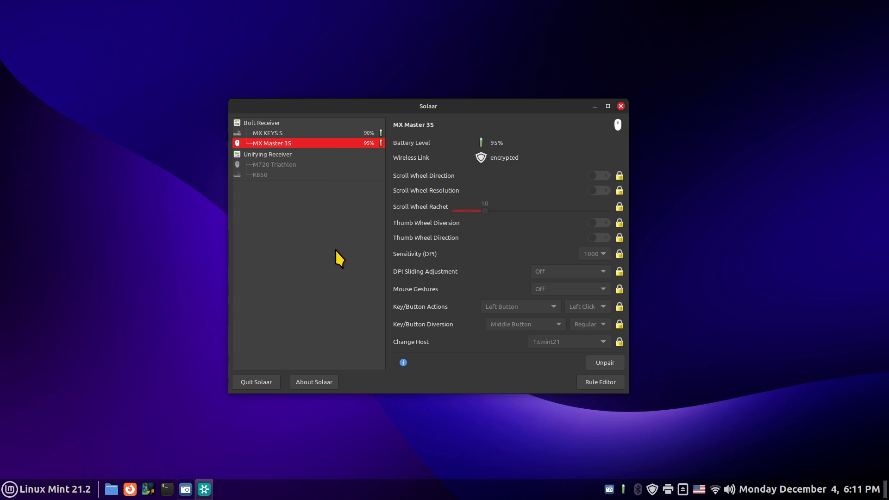
{"action": "mouse_move", "coordinate": [273, 250]}
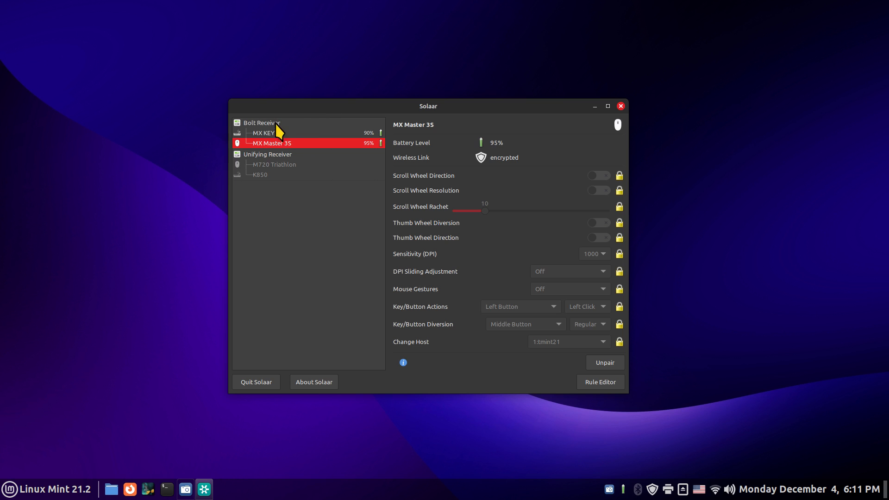
Glance at the Bolt and Unifying receiver summaries, then close Solaar.
{"action": "left_click", "coordinate": [261, 122]}
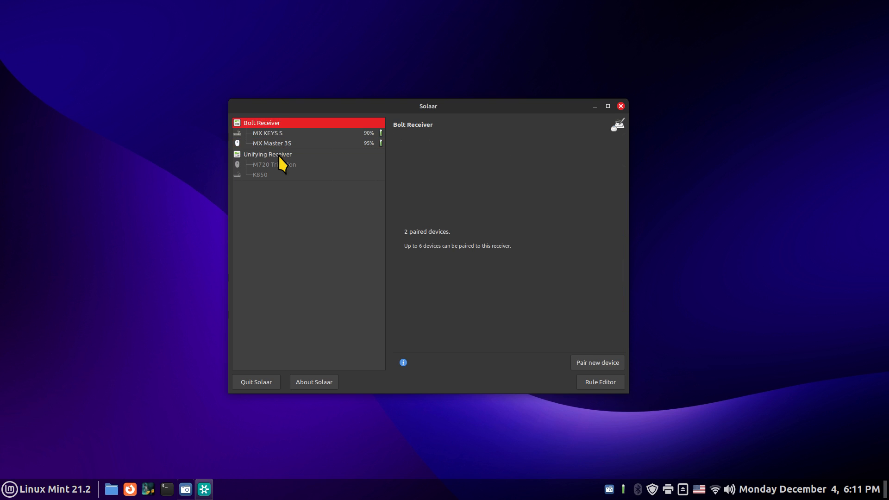
{"action": "left_click", "coordinate": [267, 154]}
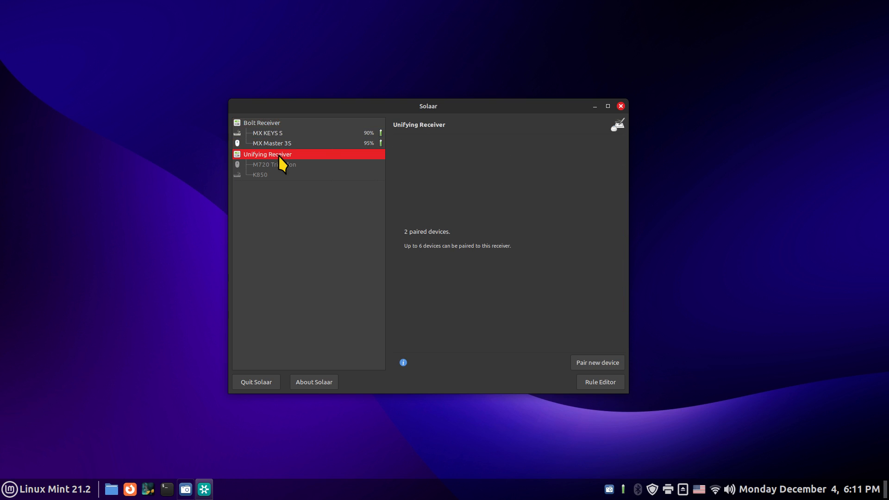
{"action": "left_click", "coordinate": [261, 122]}
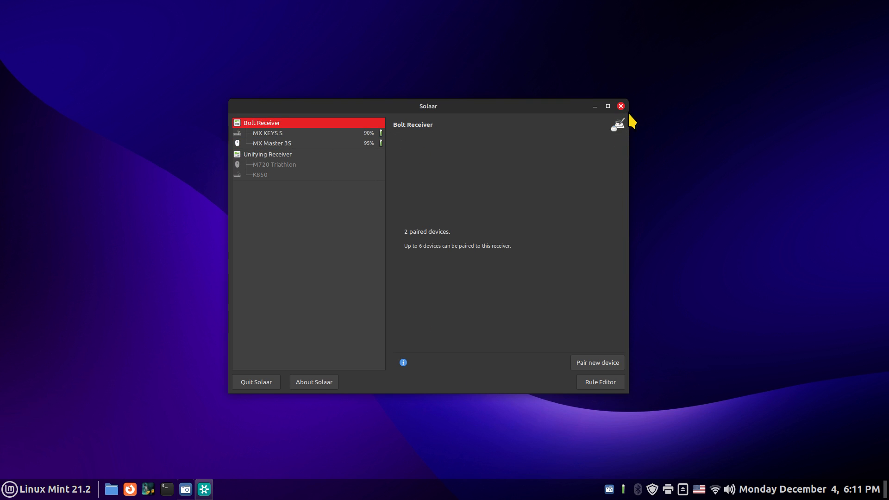
{"action": "left_click", "coordinate": [620, 106]}
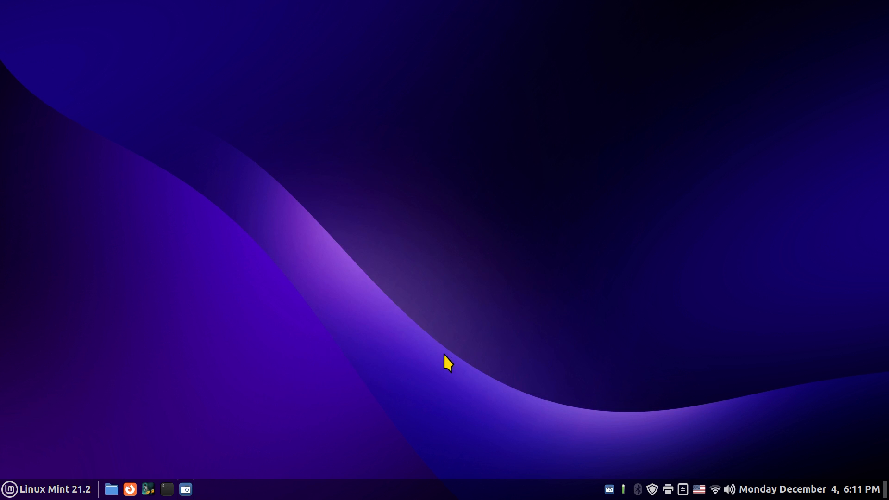